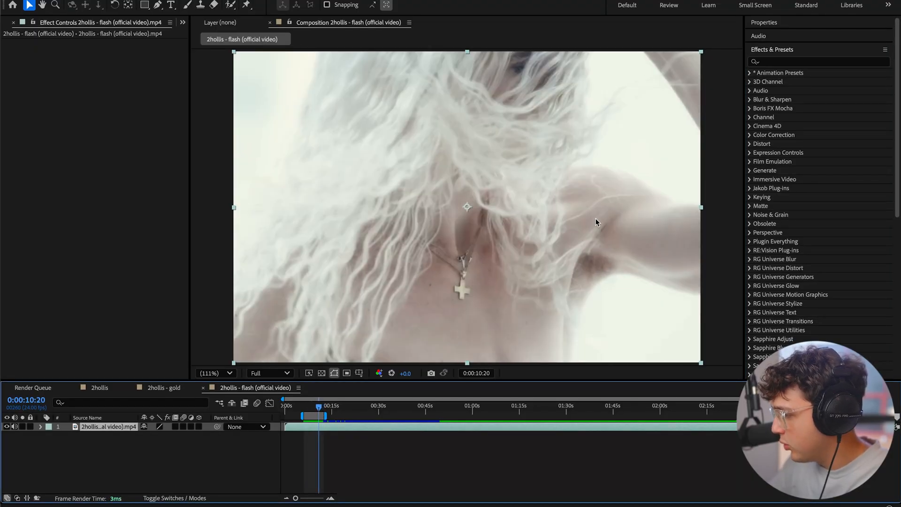
Search 's_jp' in Effects & Presets to find and apply S_JpegDamage to the clip.
click(816, 62)
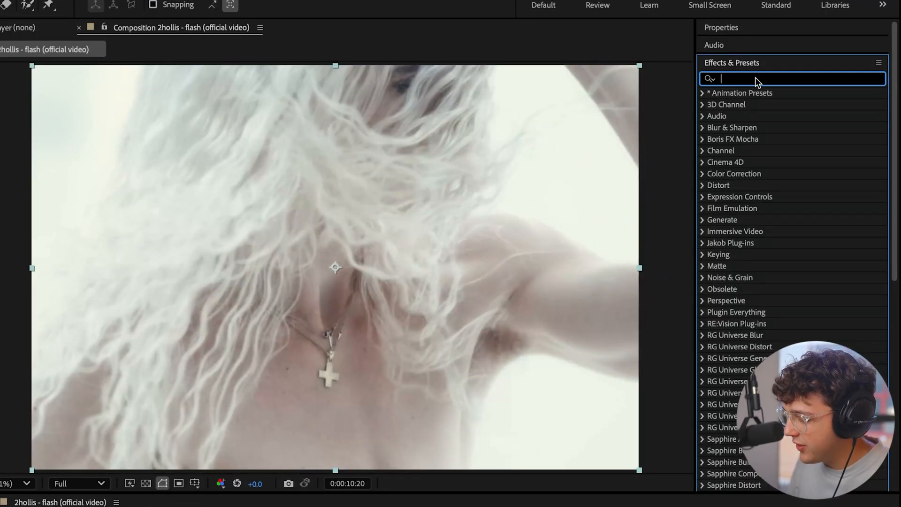
text(s_jp)
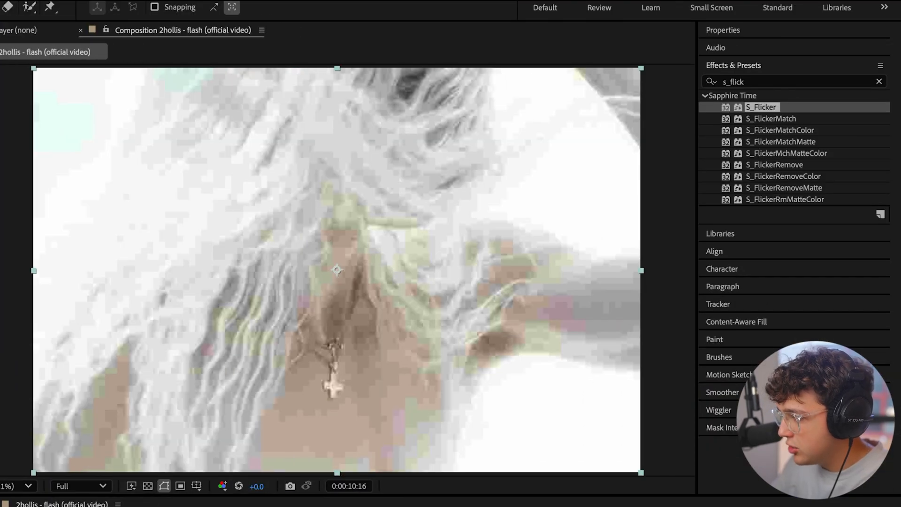
Add Curves to the clip and bend the tone curve upward to boost contrast.
click(793, 81)
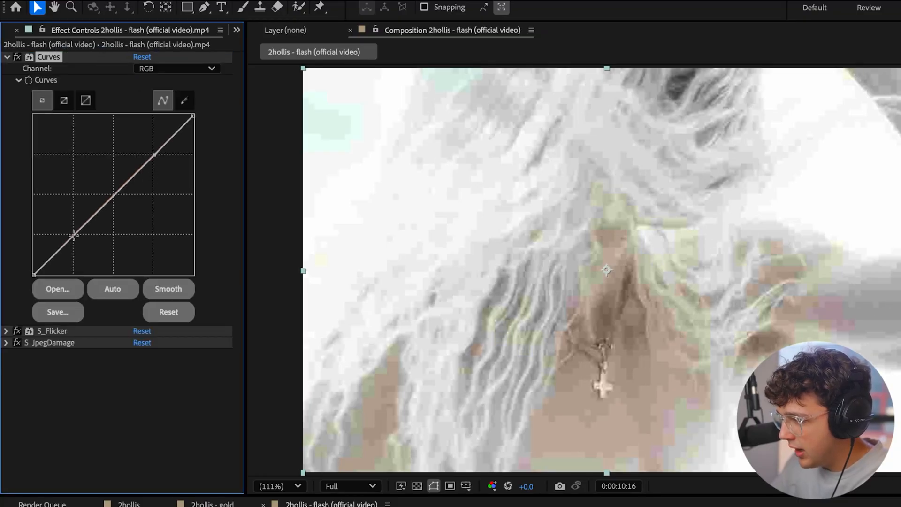
drag(73, 235, 146, 161)
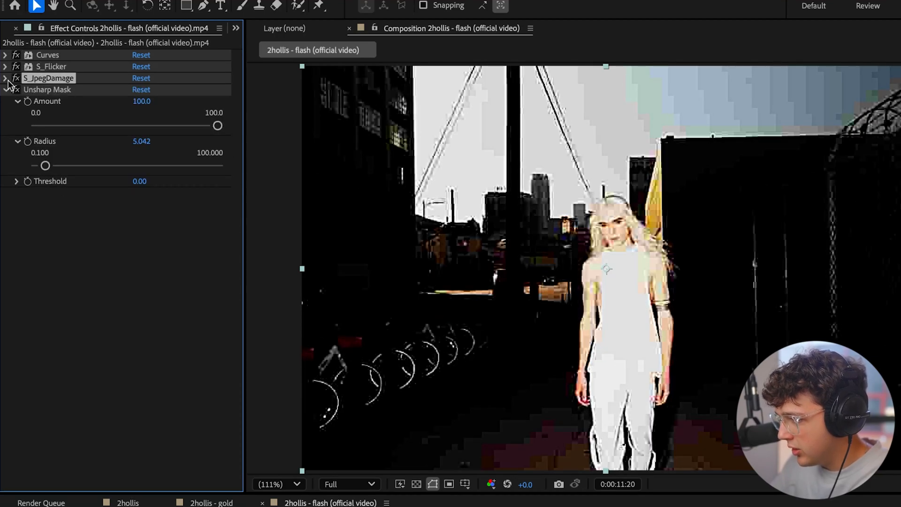
Apply Hue/Saturation and lower Master Saturation to -47, then collapse its settings.
click(5, 78)
text(hue)
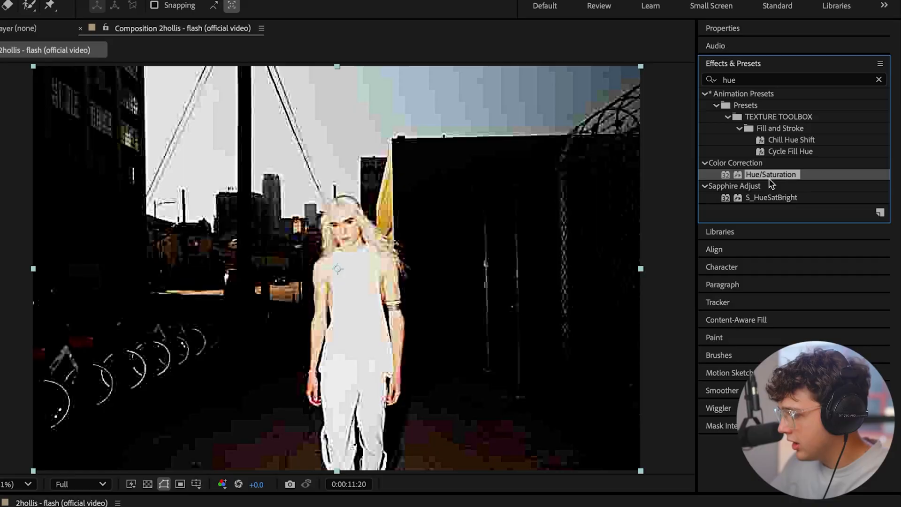
double_click(771, 175)
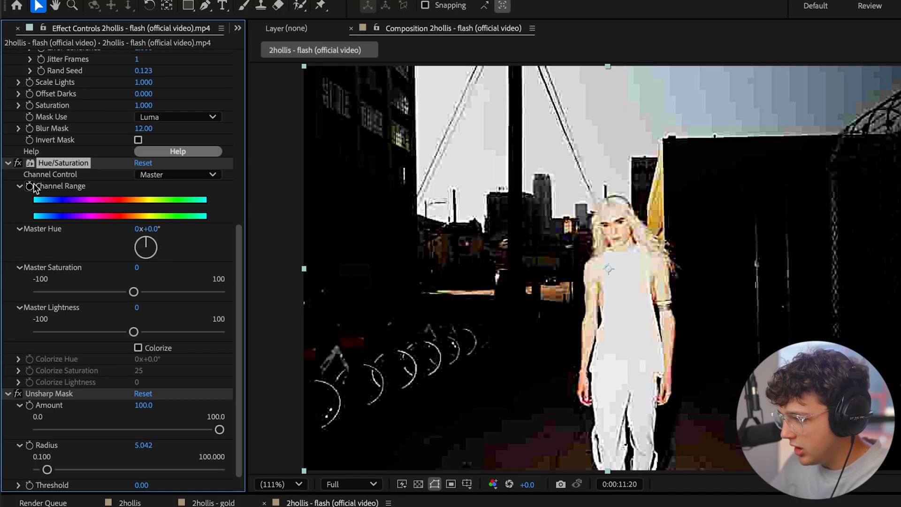
drag(132, 292, 106, 293)
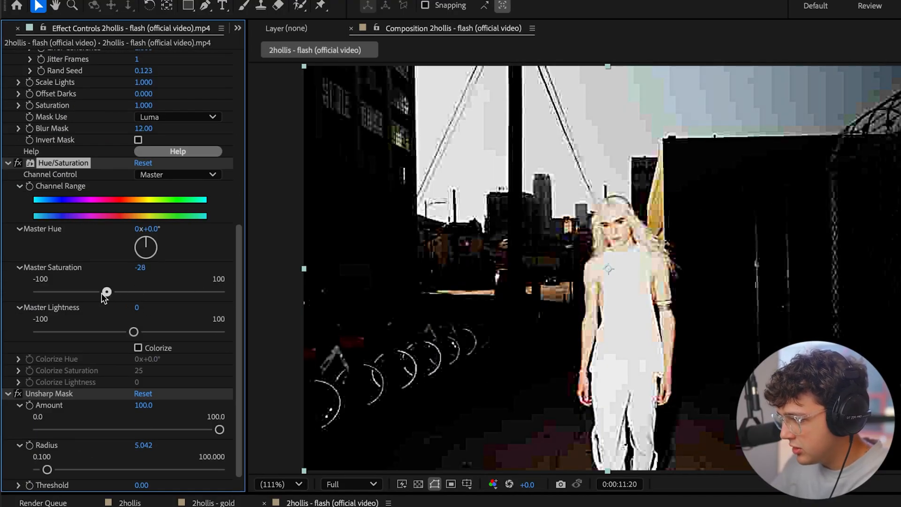
drag(106, 292, 90, 292)
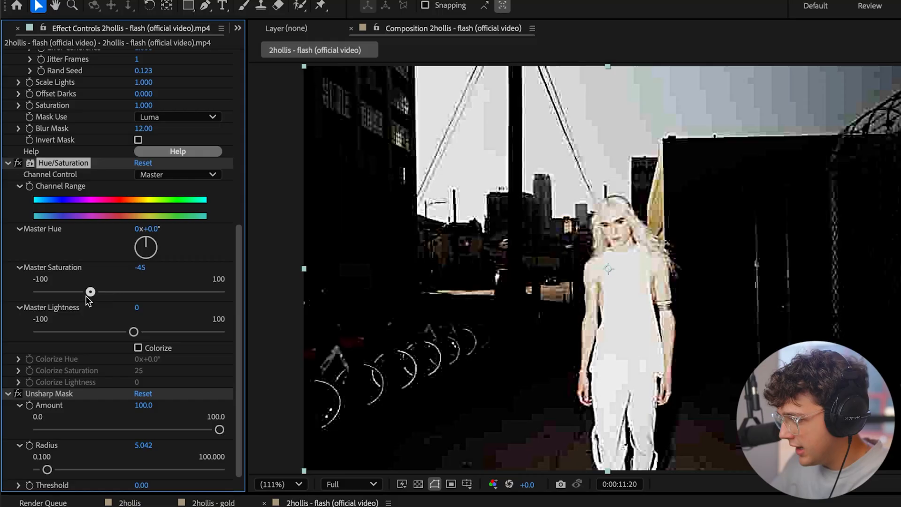
drag(90, 292, 88, 292)
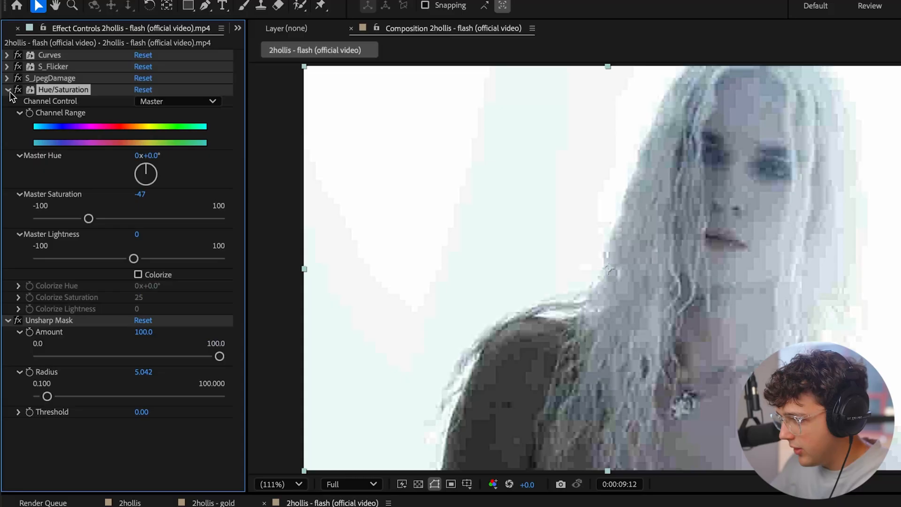
click(9, 90)
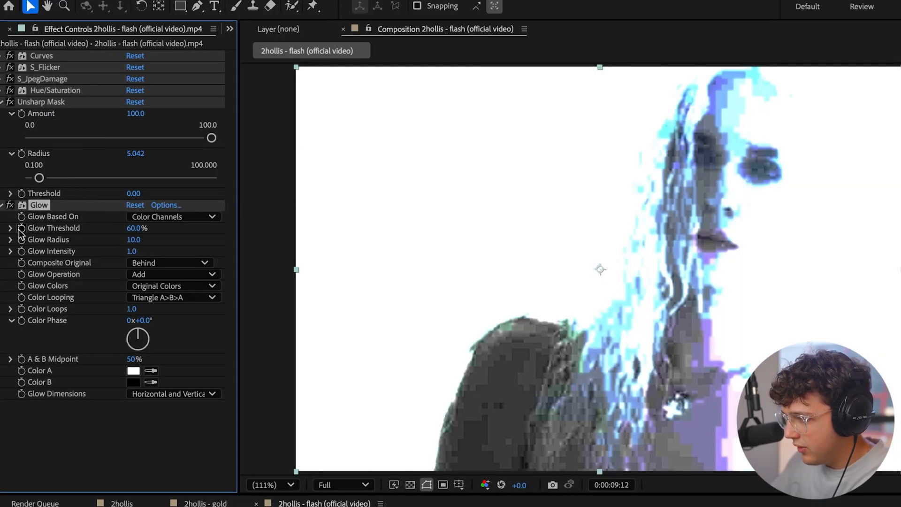
Adjust the Glow Threshold slider on the newly added Glow effect.
drag(131, 251, 137, 252)
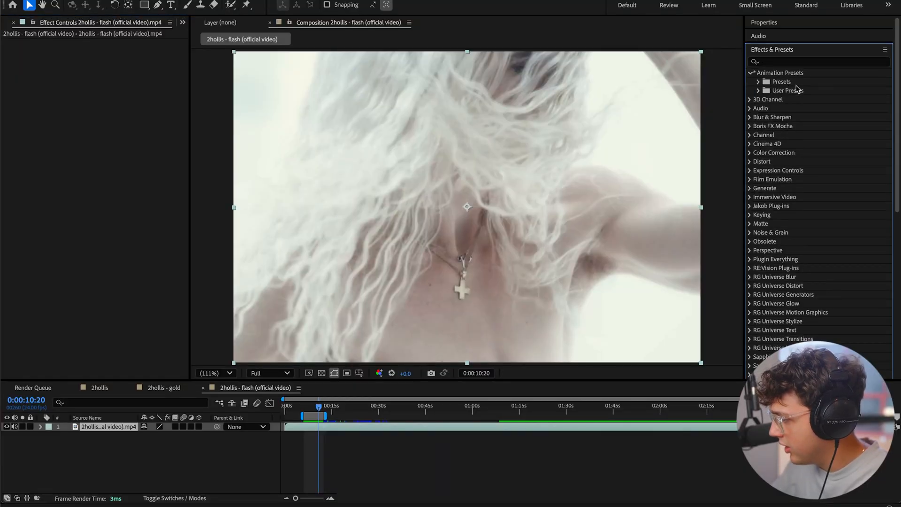
Apply Low Res Preset 1 from User Presets and scrub the playhead to preview other shots.
click(776, 90)
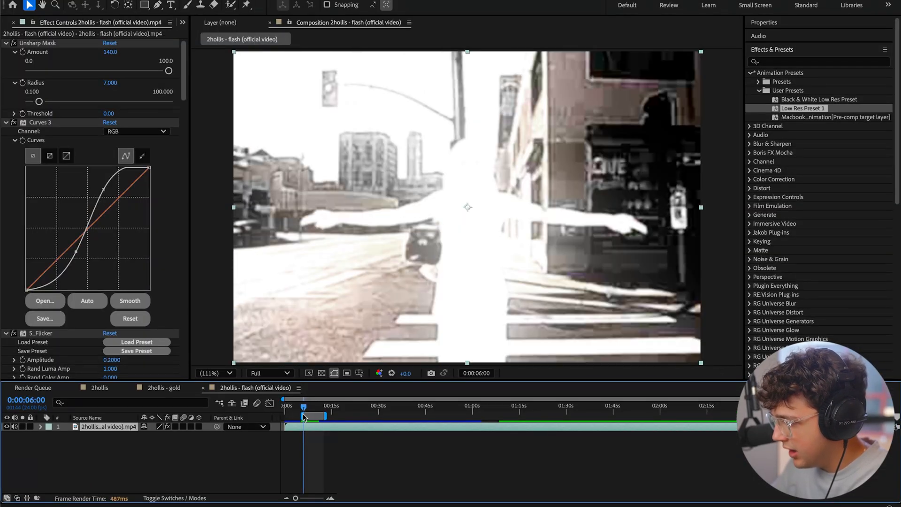
drag(304, 407, 309, 407)
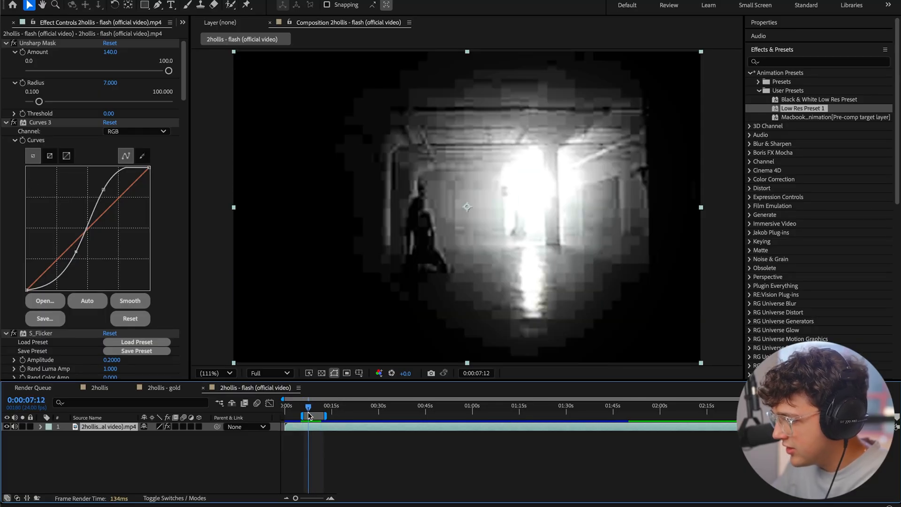
drag(309, 414, 315, 409)
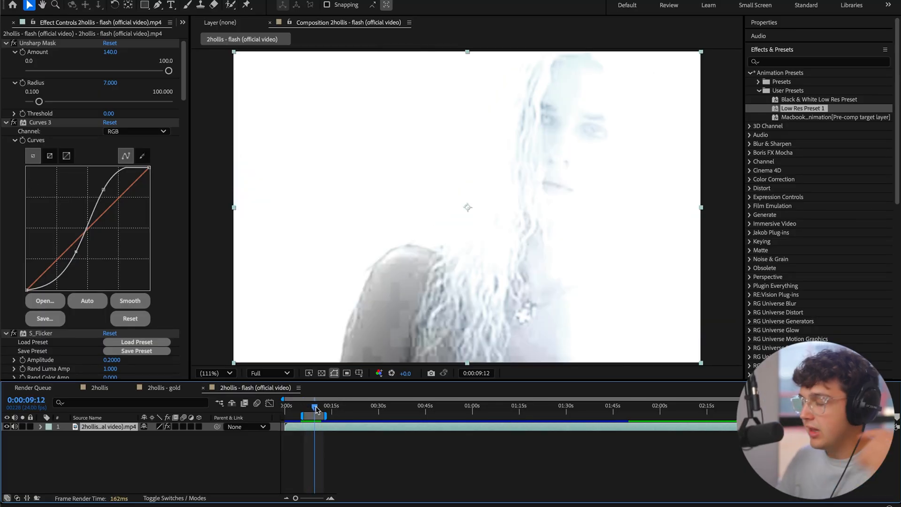